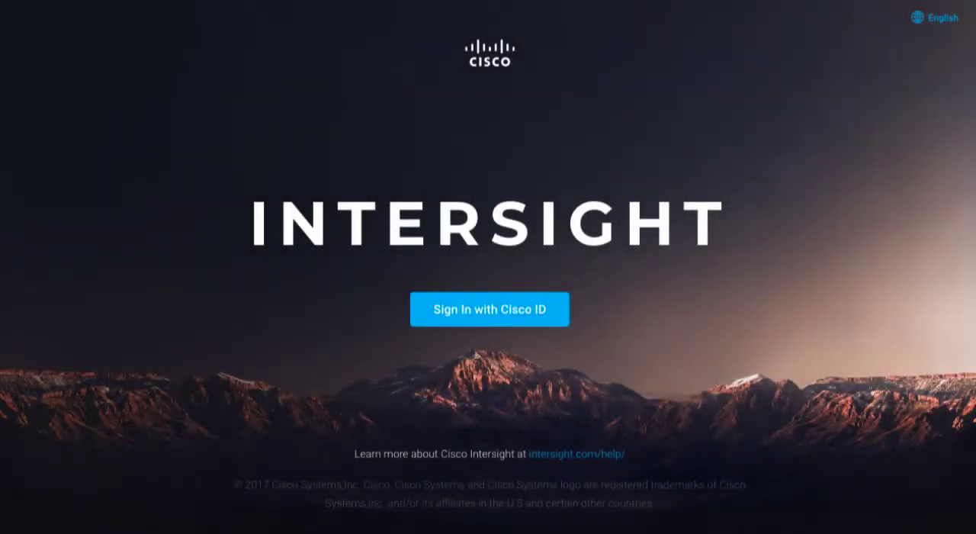
Step: Sign in with the Cisco ID credentials and submit them on the Cisco Log In page
click(490, 309)
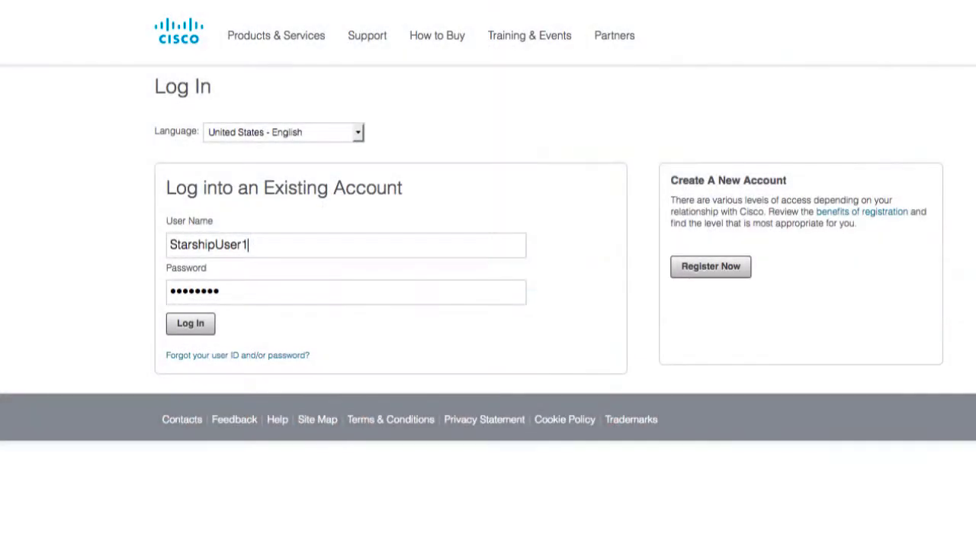
mouse_move(656, 201)
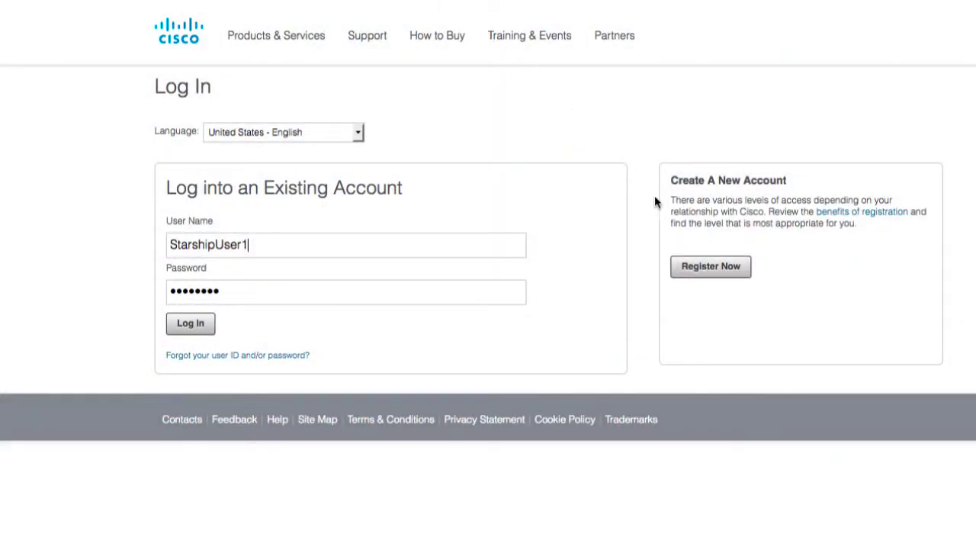
click(189, 323)
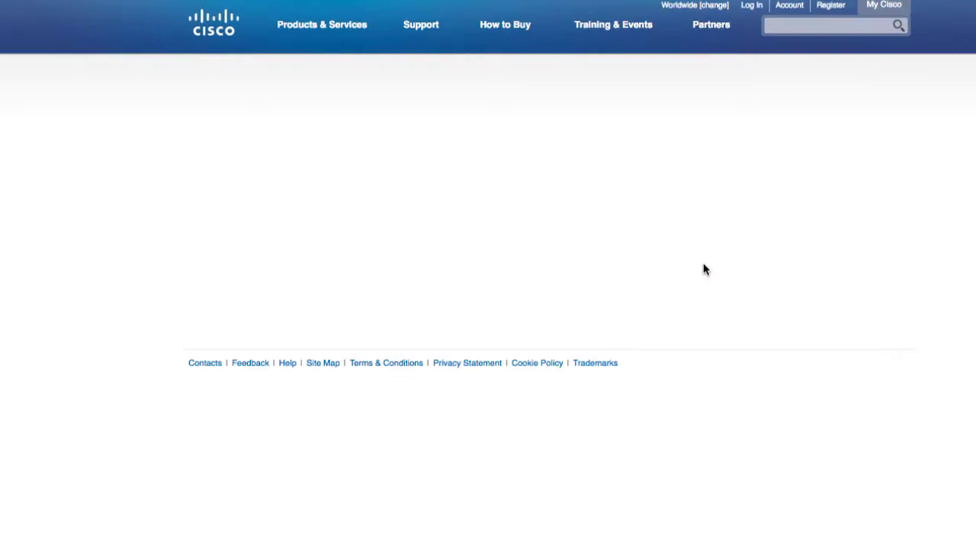
click(830, 6)
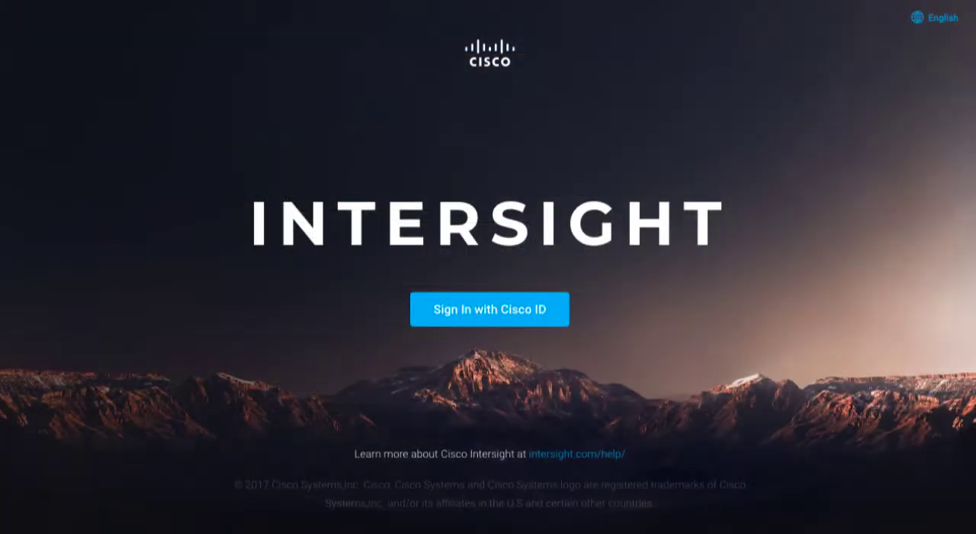
mouse_move(488, 314)
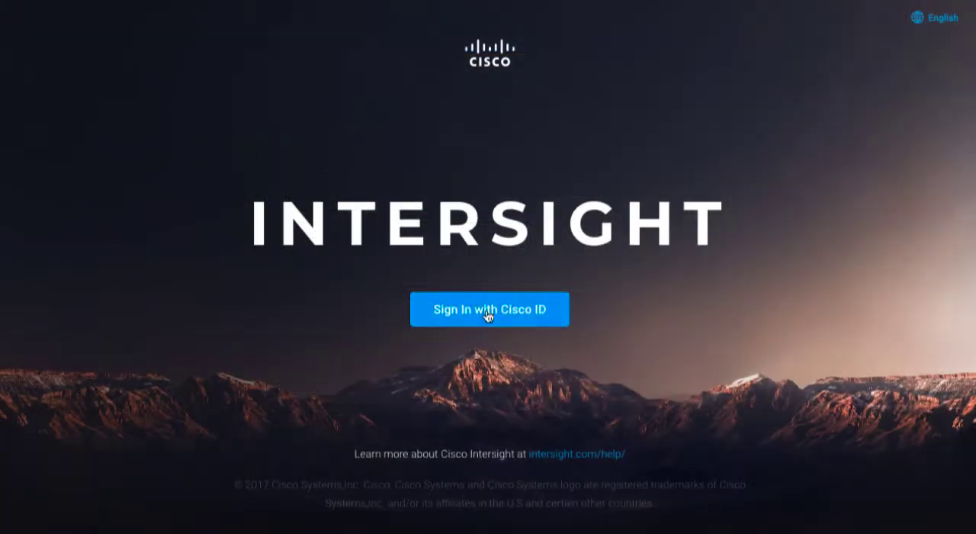
Step: Sign in with Cisco ID and choose Create An Account when no linked account is found
click(489, 309)
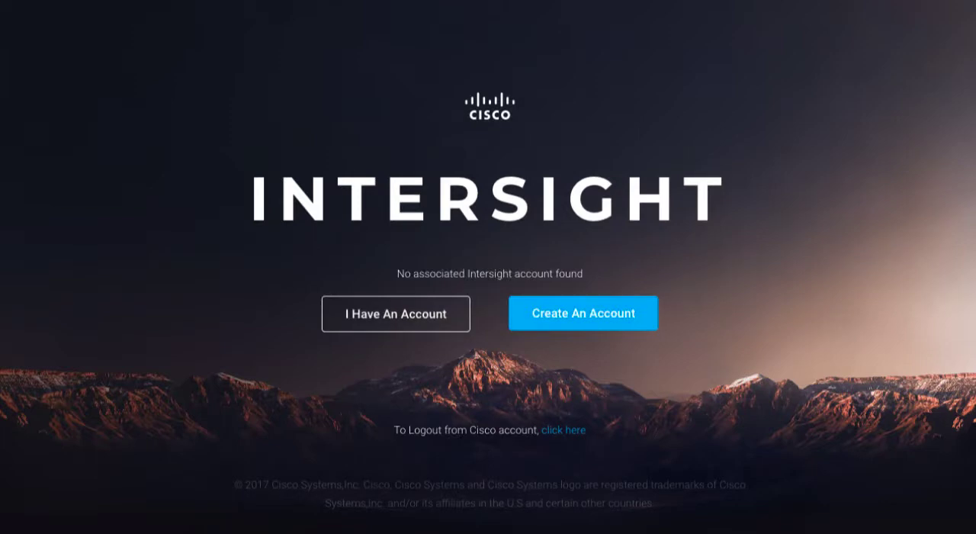
mouse_move(546, 288)
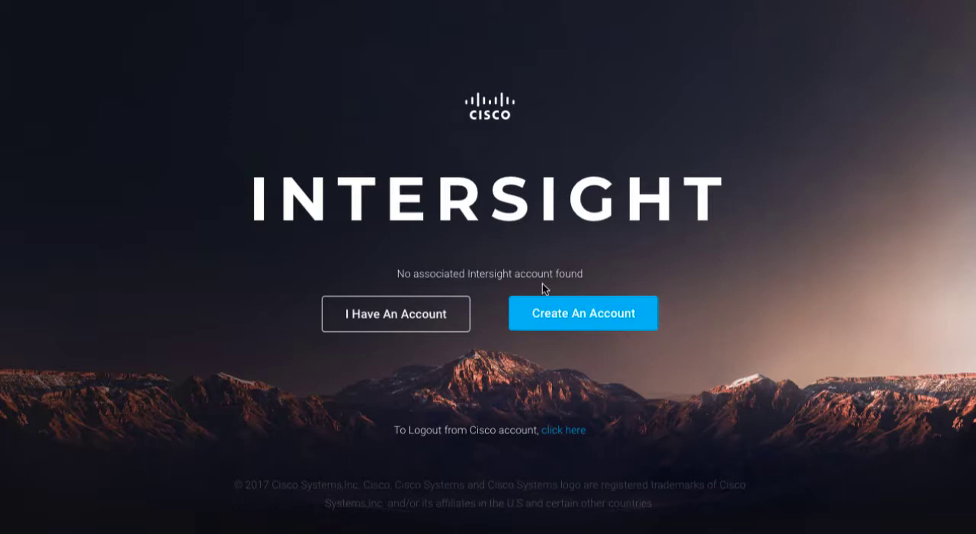
click(583, 312)
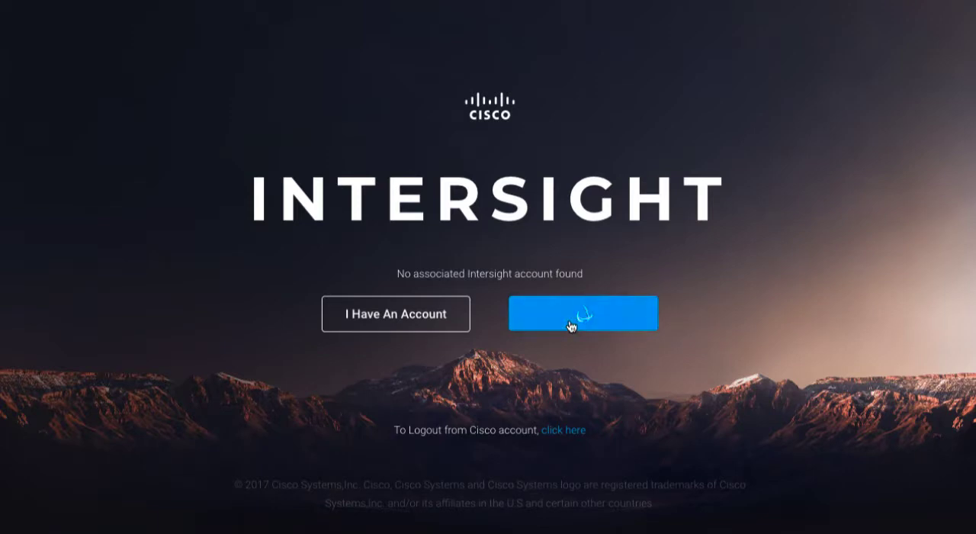
click(583, 313)
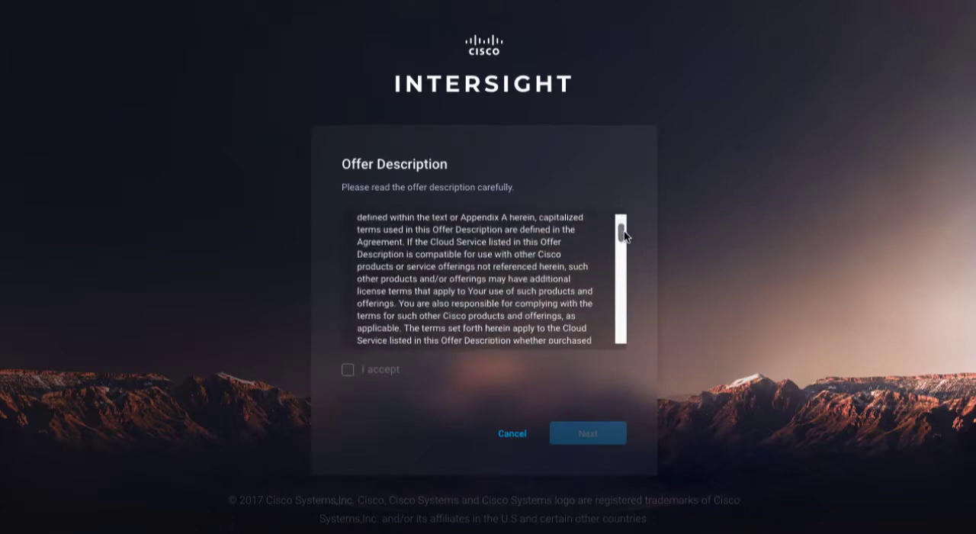
Step: Read through the Offer Description text, accept it and continue to Account Creation
scroll(down, 3)
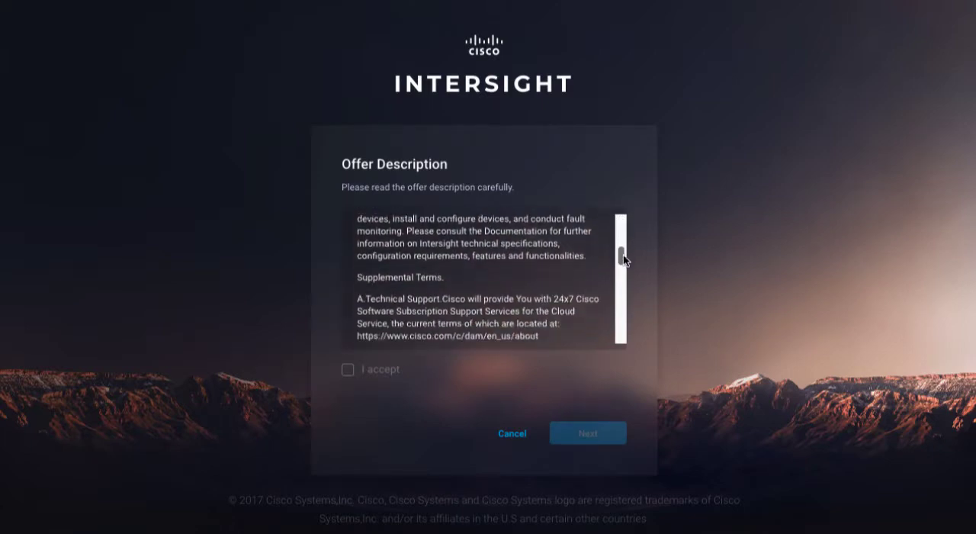
scroll(down, 3)
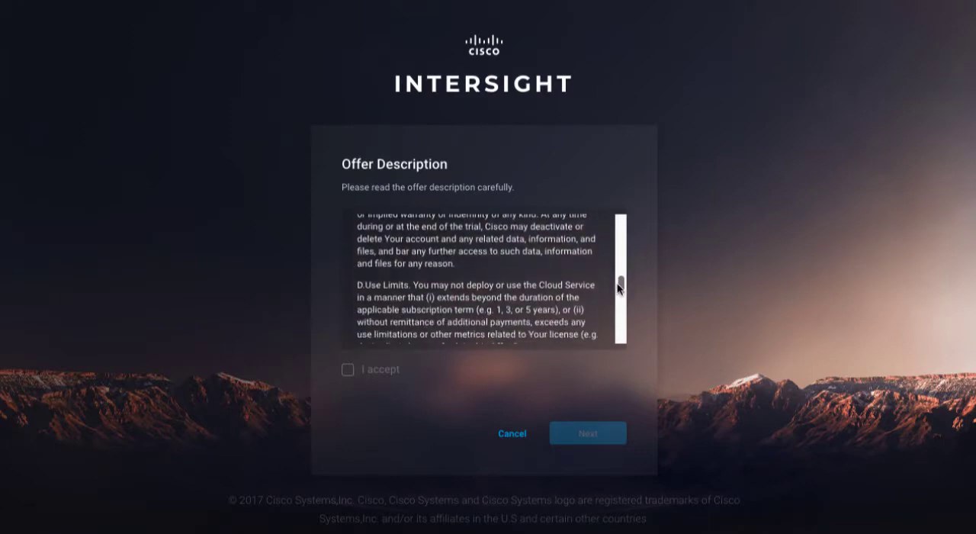
scroll(down, 3)
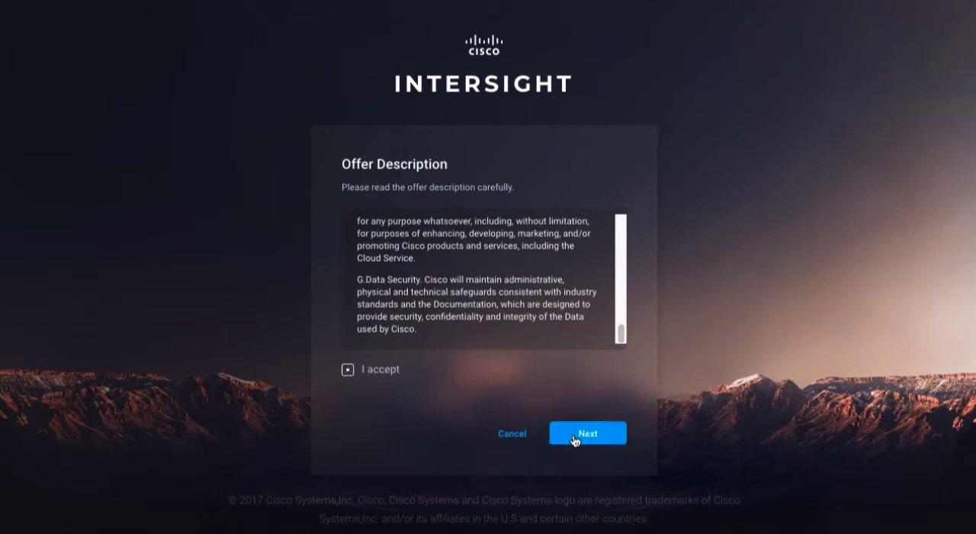
click(587, 433)
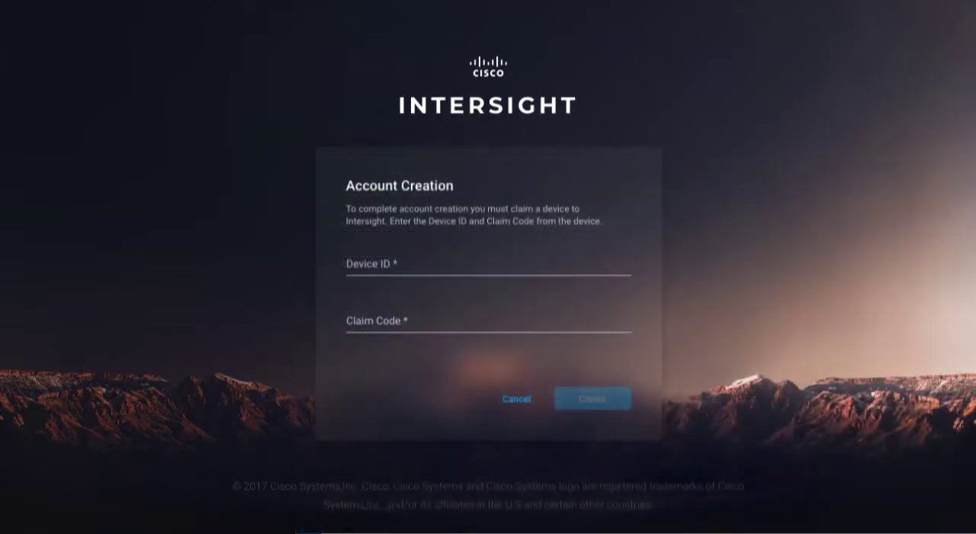
mouse_move(491, 242)
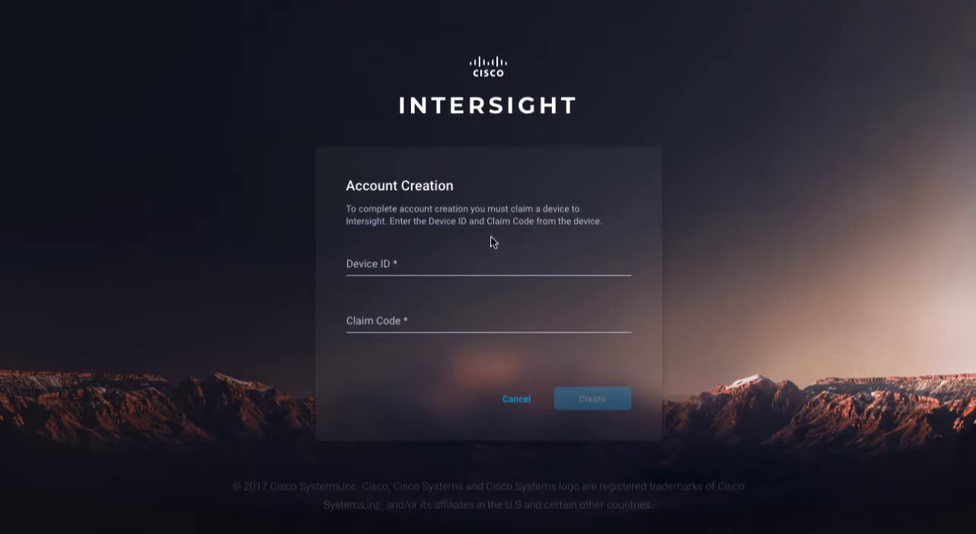
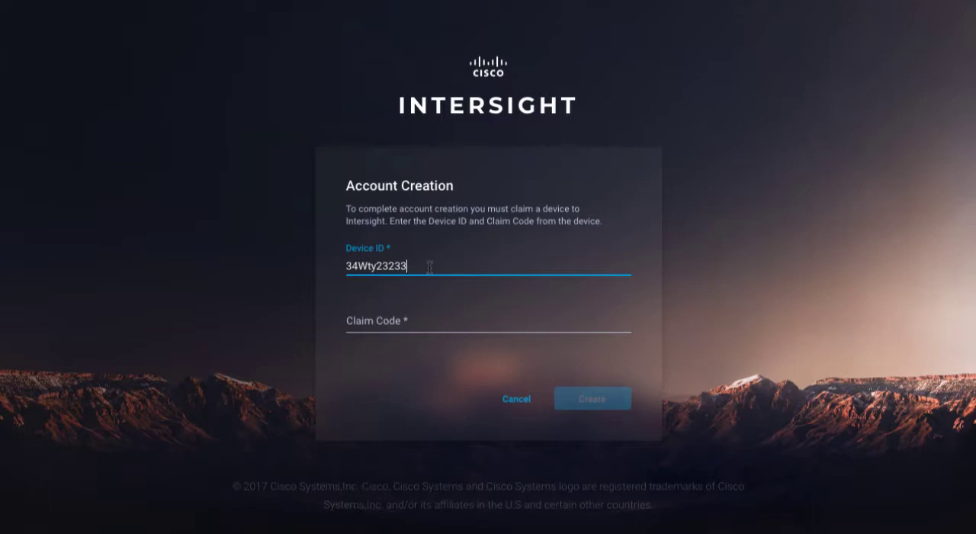
click(488, 320)
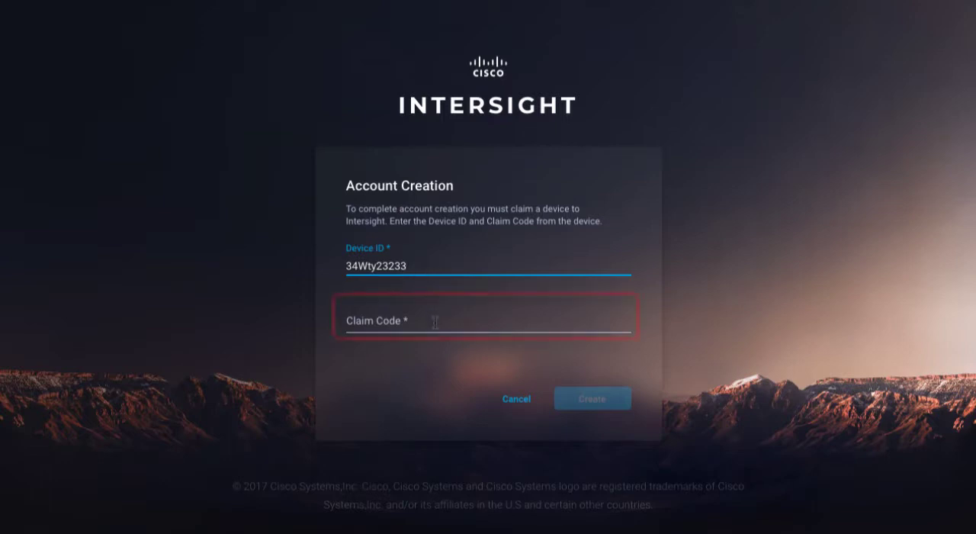
click(488, 320)
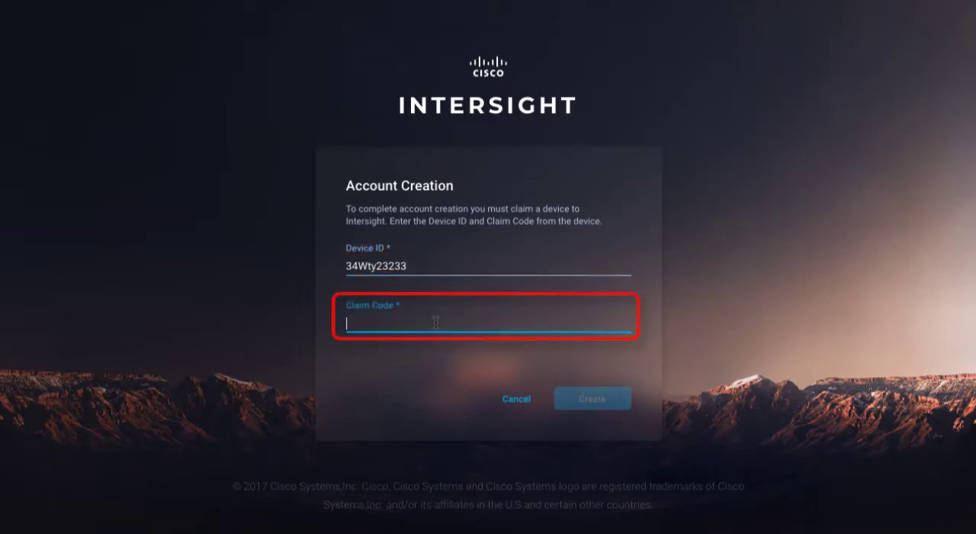
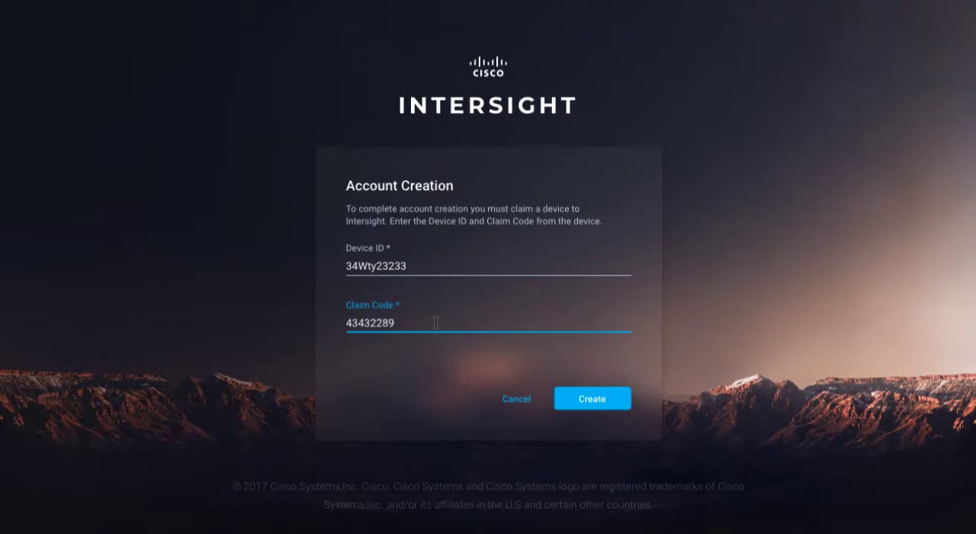
mouse_move(591, 398)
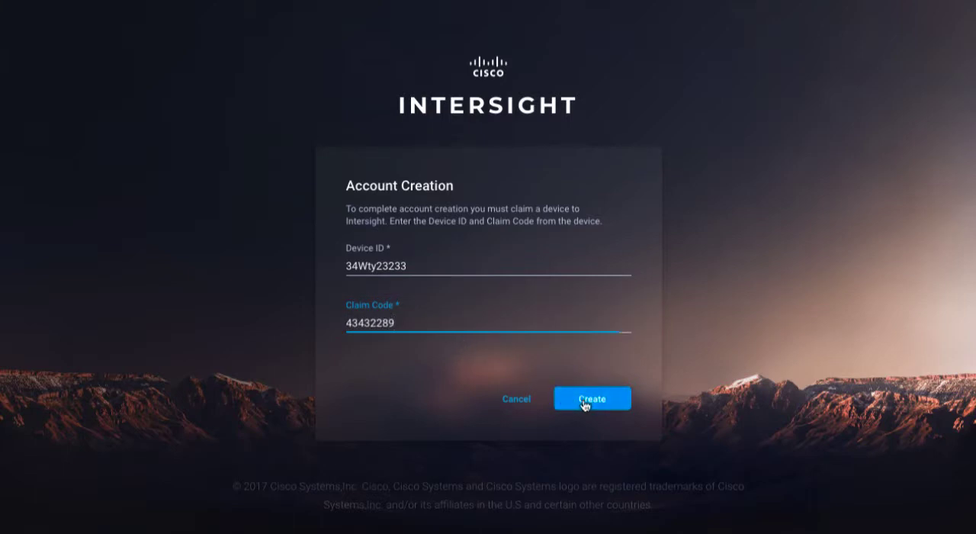
click(592, 398)
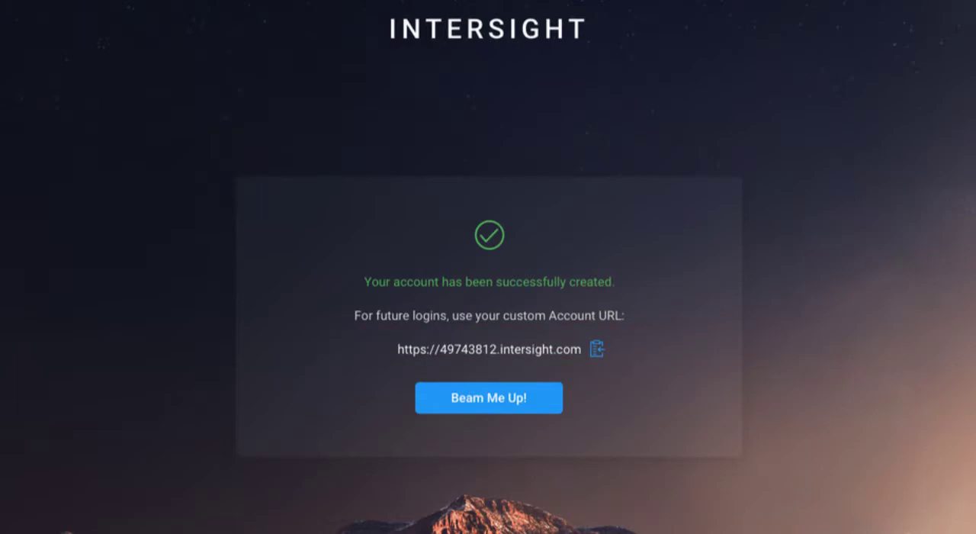
Step: Leave the success page via 'Beam Me Up!' to reach the Dashboard
click(488, 397)
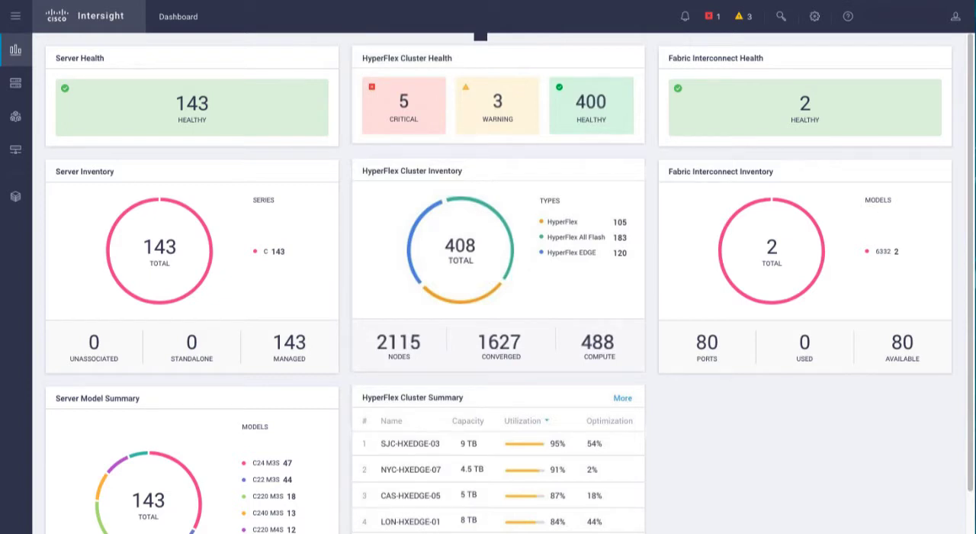
click(15, 15)
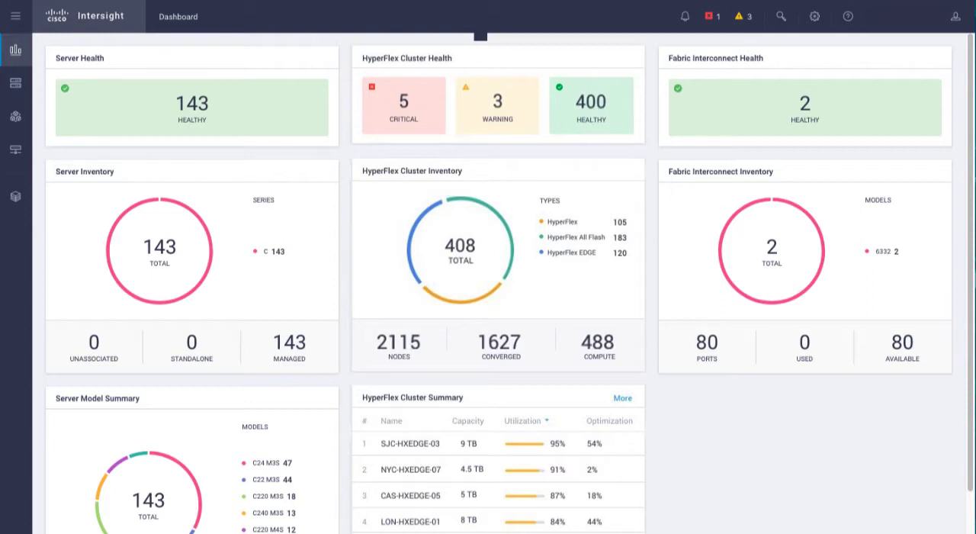
mouse_move(685, 16)
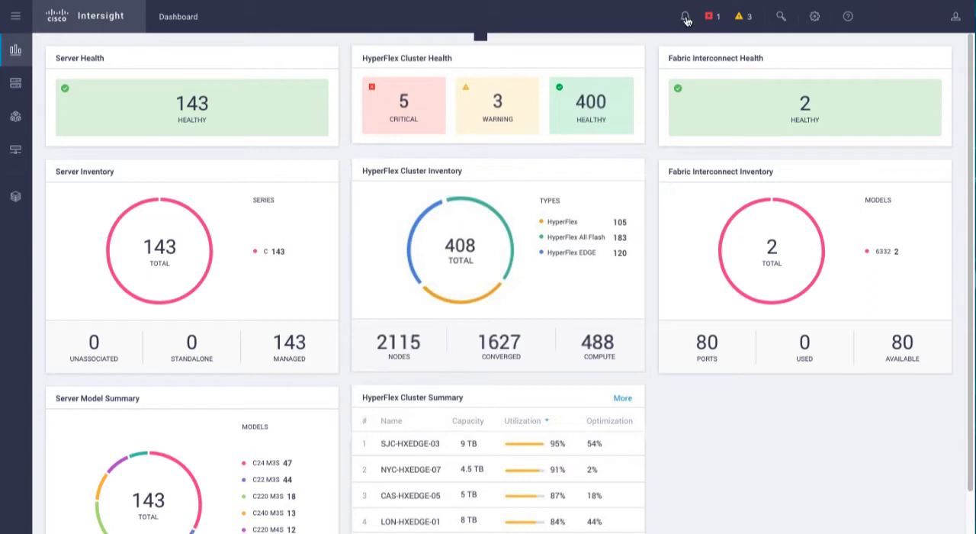
mouse_move(781, 17)
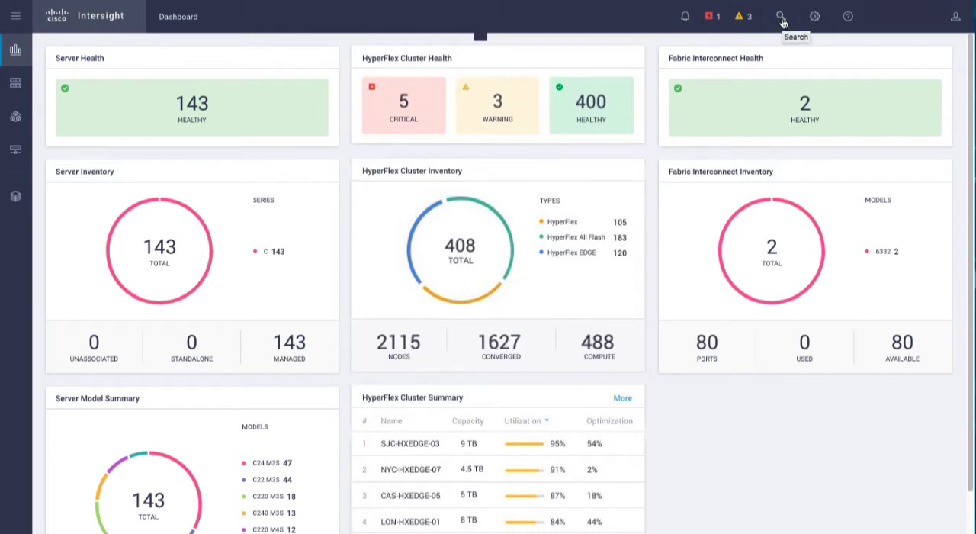
mouse_move(815, 15)
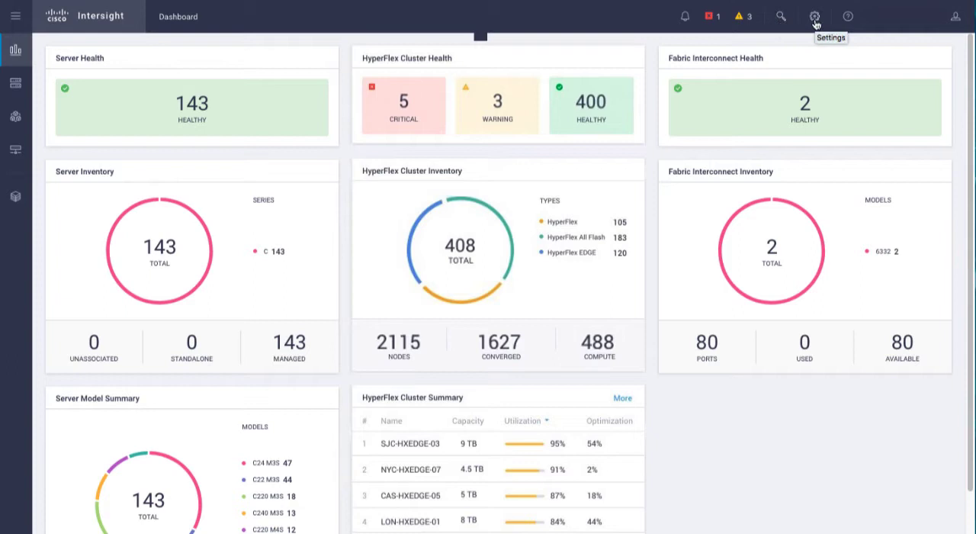
mouse_move(849, 17)
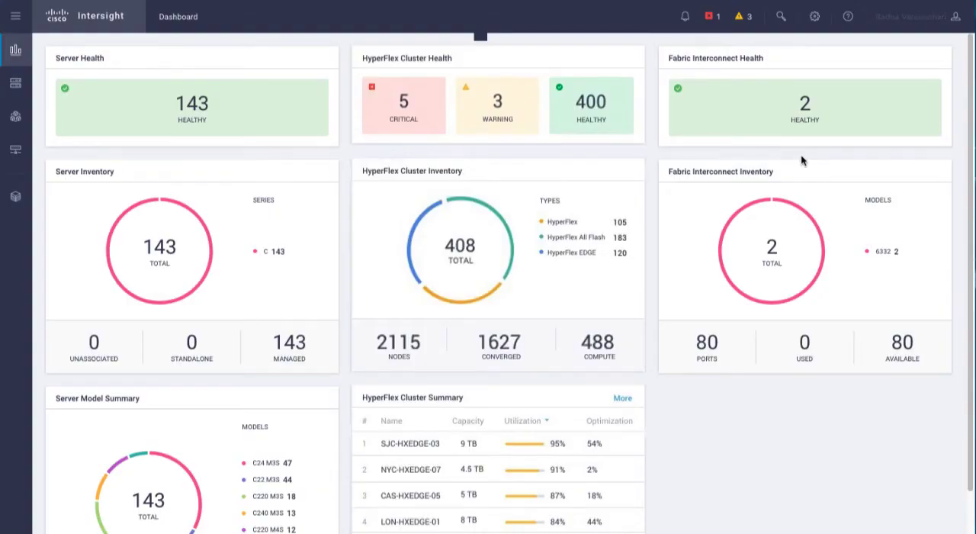
mouse_move(815, 17)
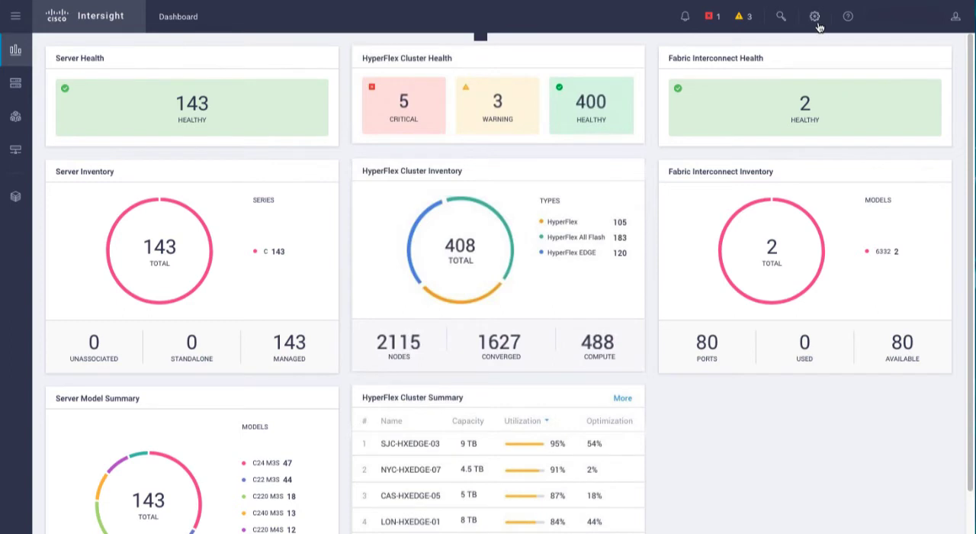
Step: Go to Settings > Users and start adding a new user
click(814, 15)
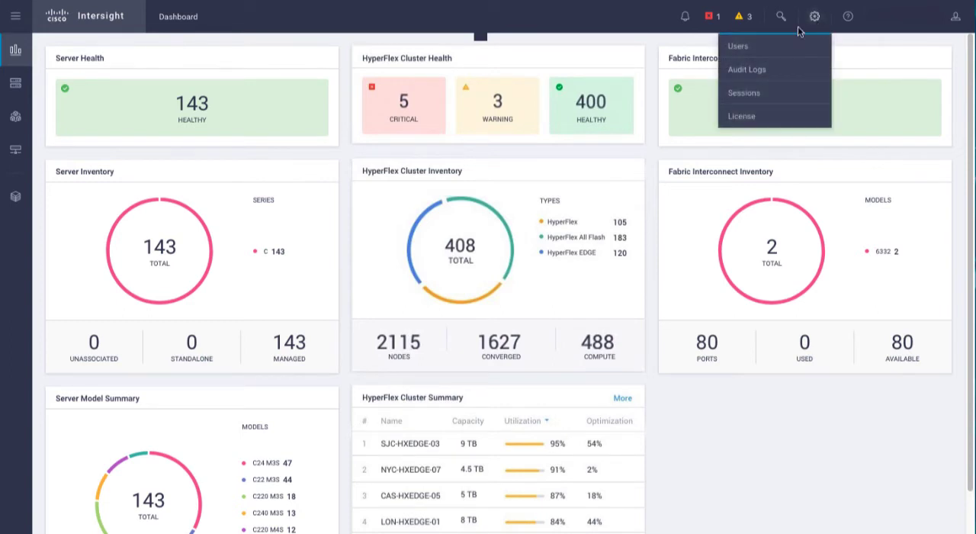
mouse_move(738, 45)
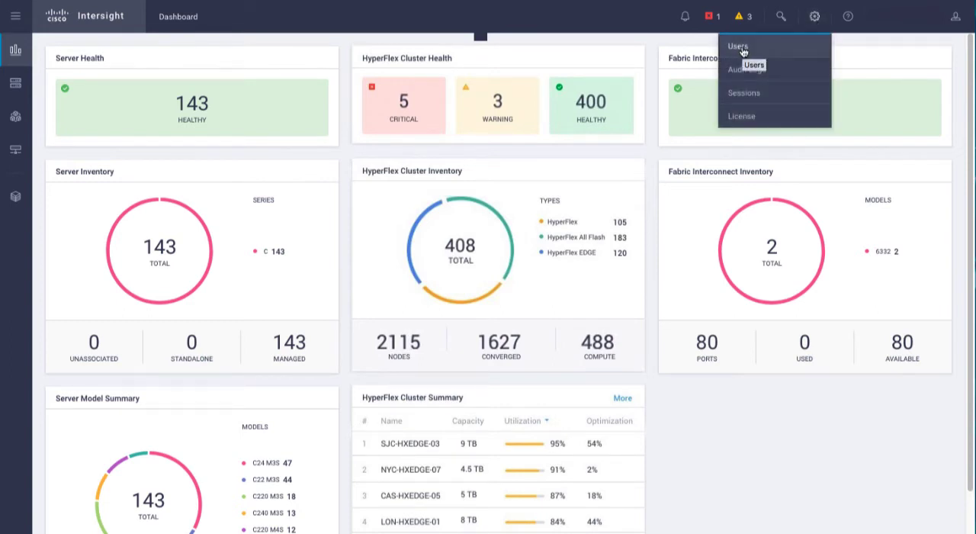
click(738, 46)
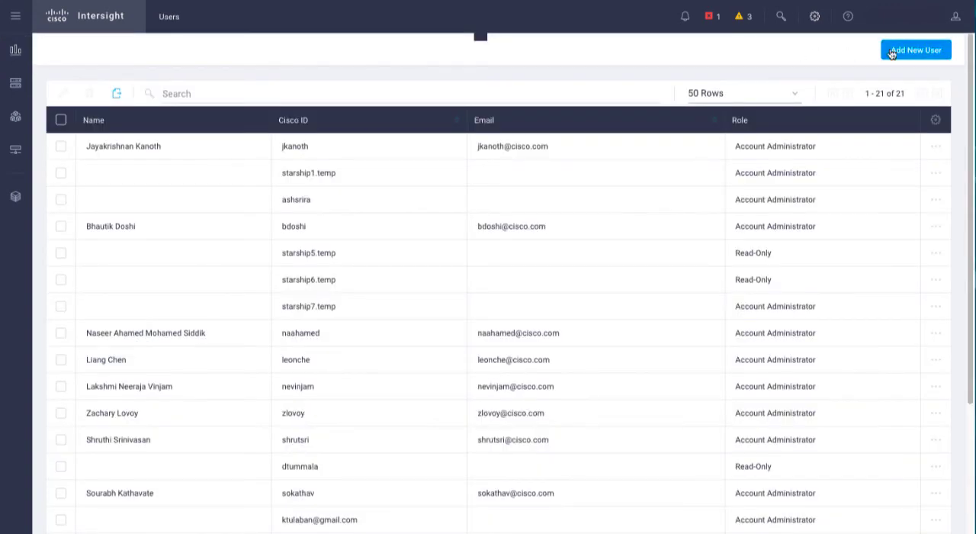
click(915, 49)
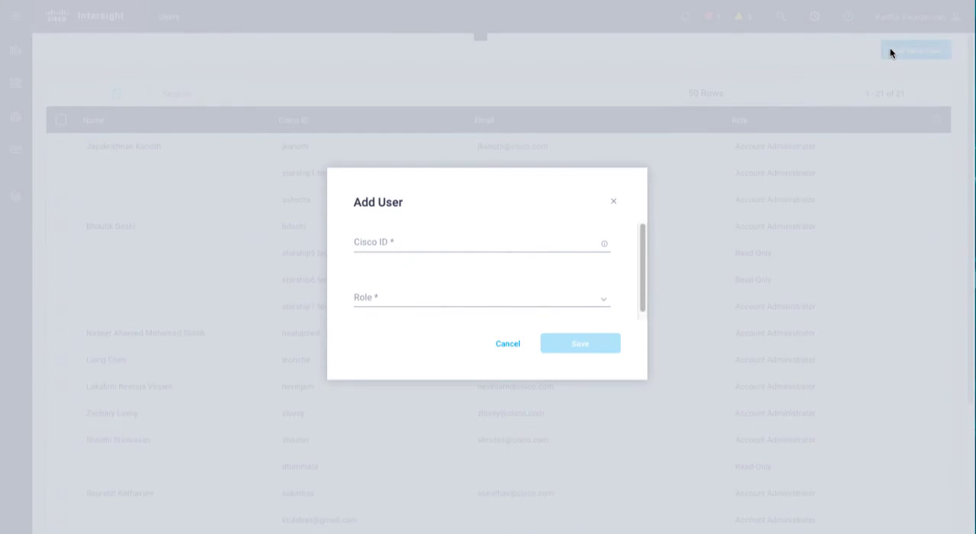
click(482, 242)
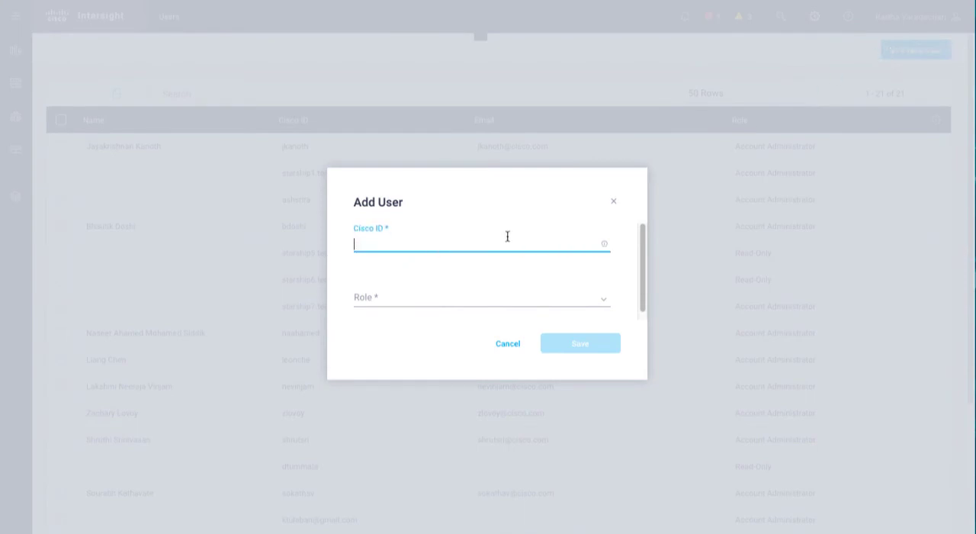
text(jpeter)
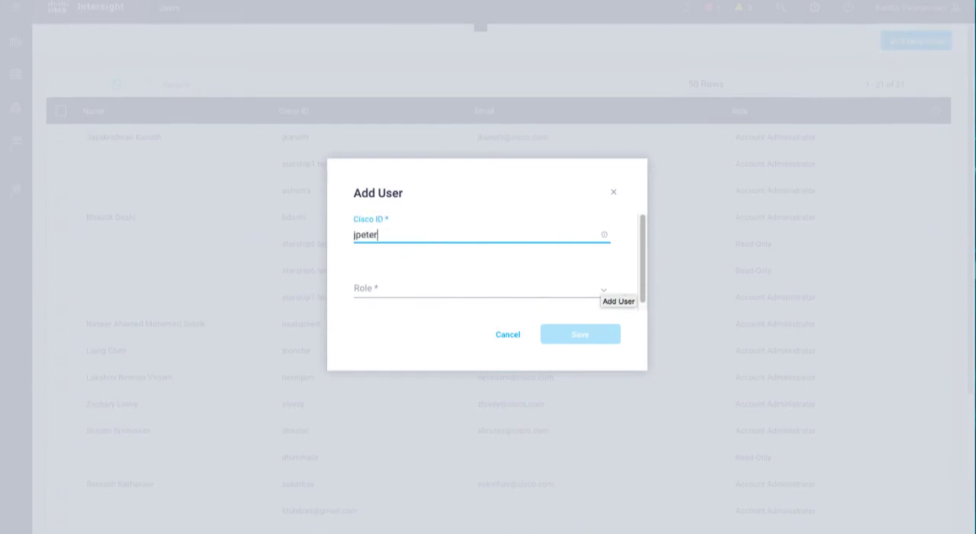
click(482, 289)
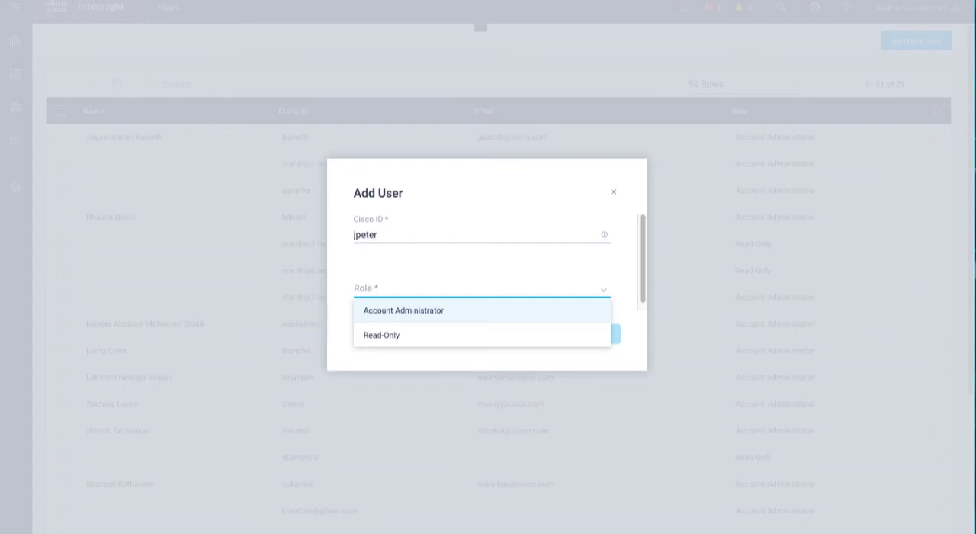
click(402, 311)
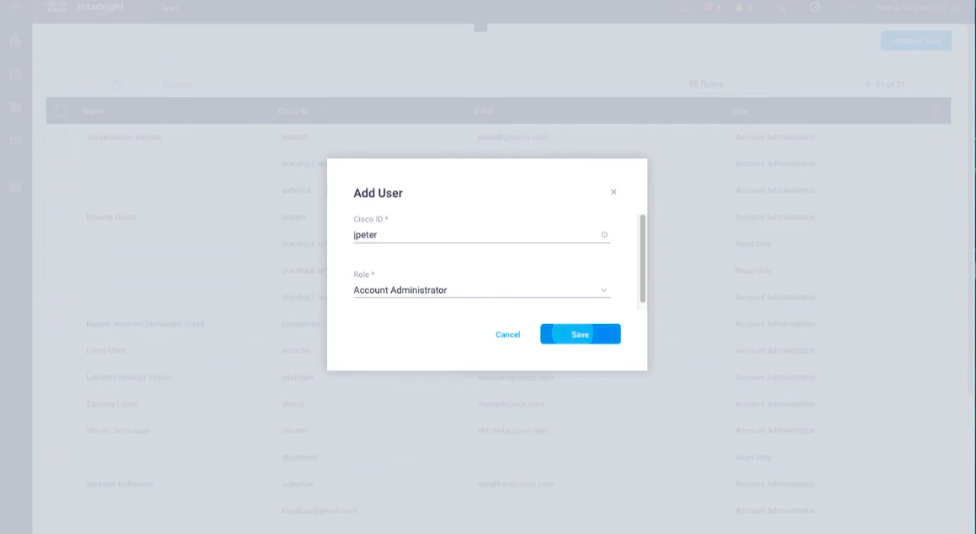
click(580, 334)
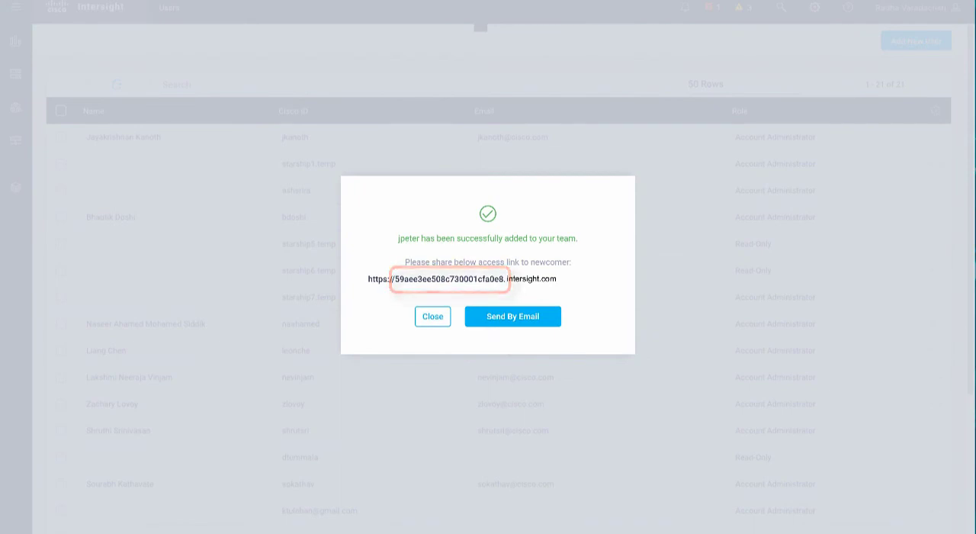
click(433, 316)
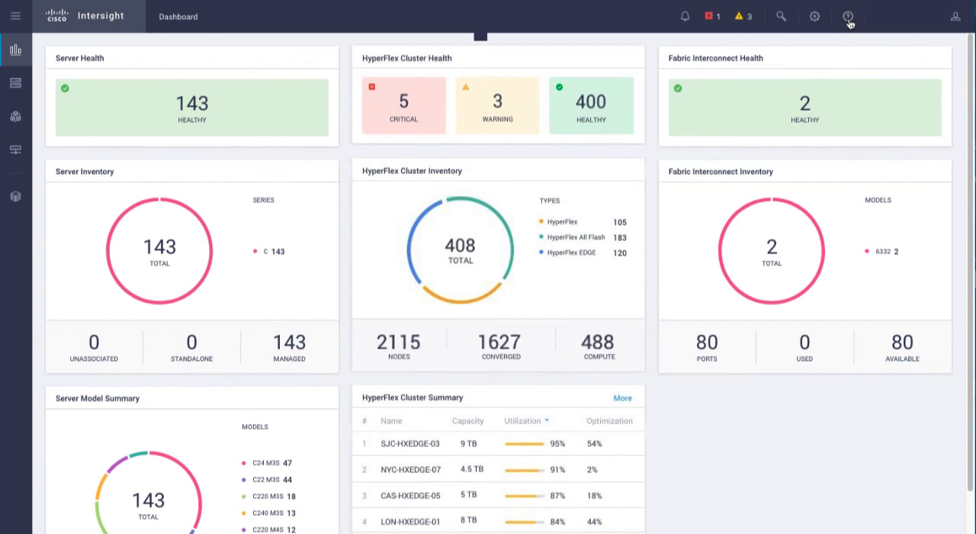
Step: Show the help menu with the site tour and how-to guides
click(846, 15)
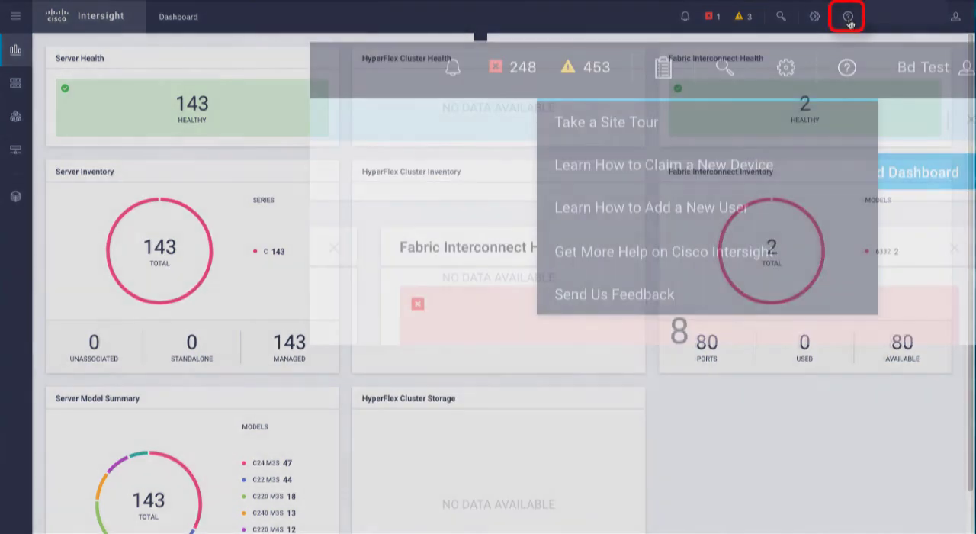